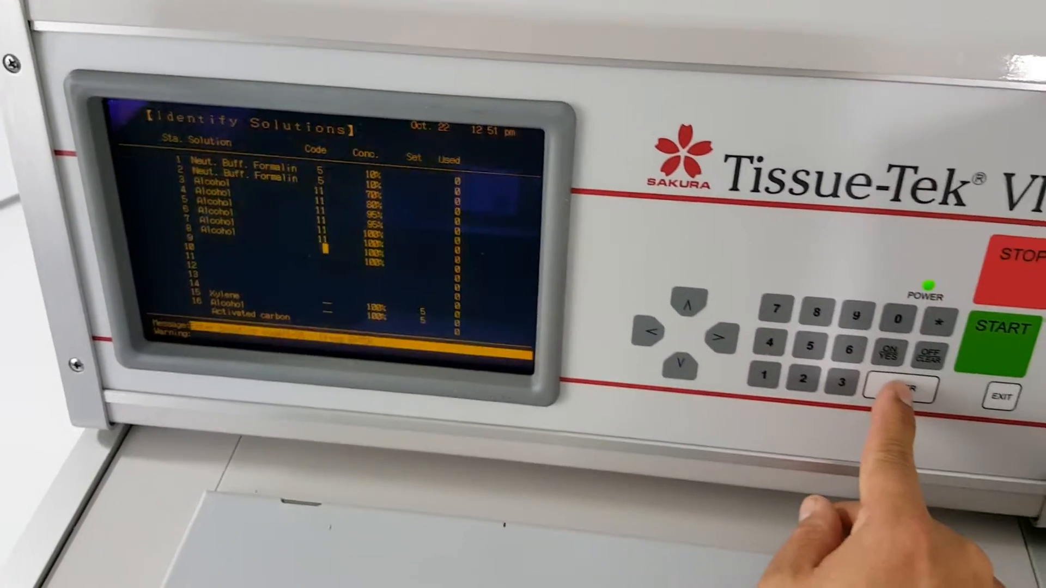
- Confirm Formalin as the solution for station 9 and move on
left_click(901, 392)
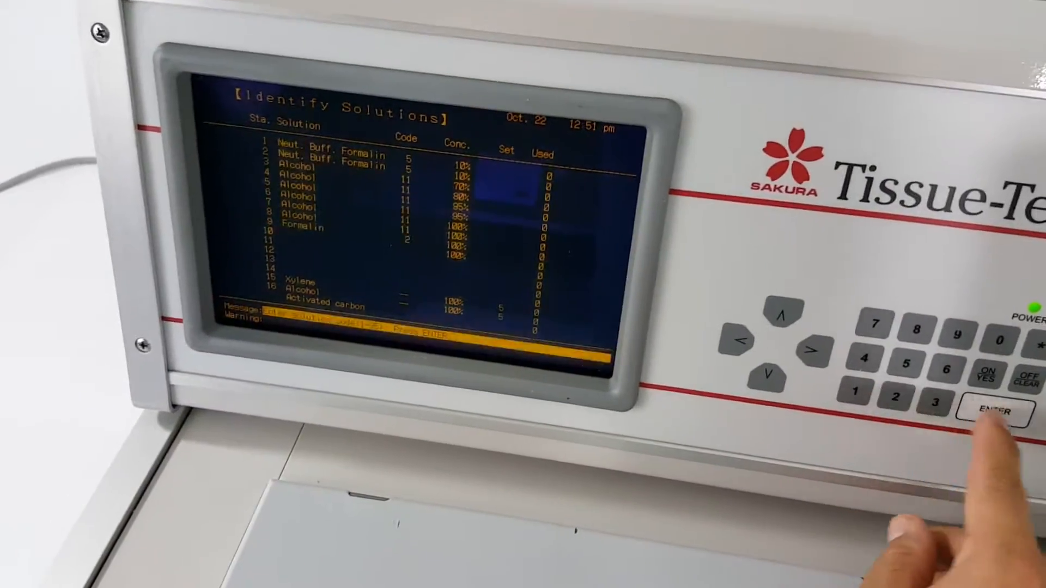
left_click(992, 410)
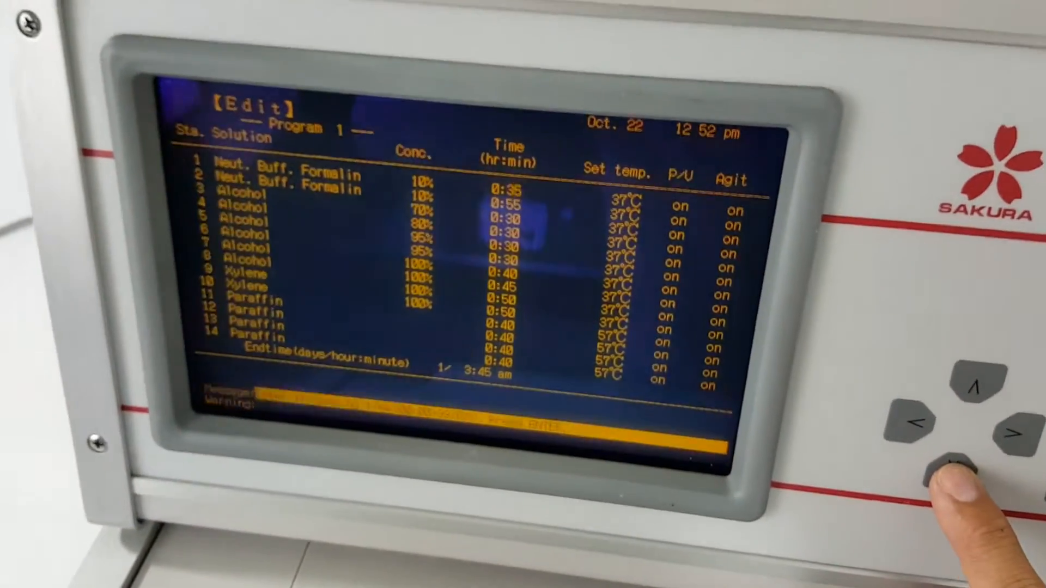
- Enter Program 1's step list to edit solutions, times and temperatures
left_click(921, 473)
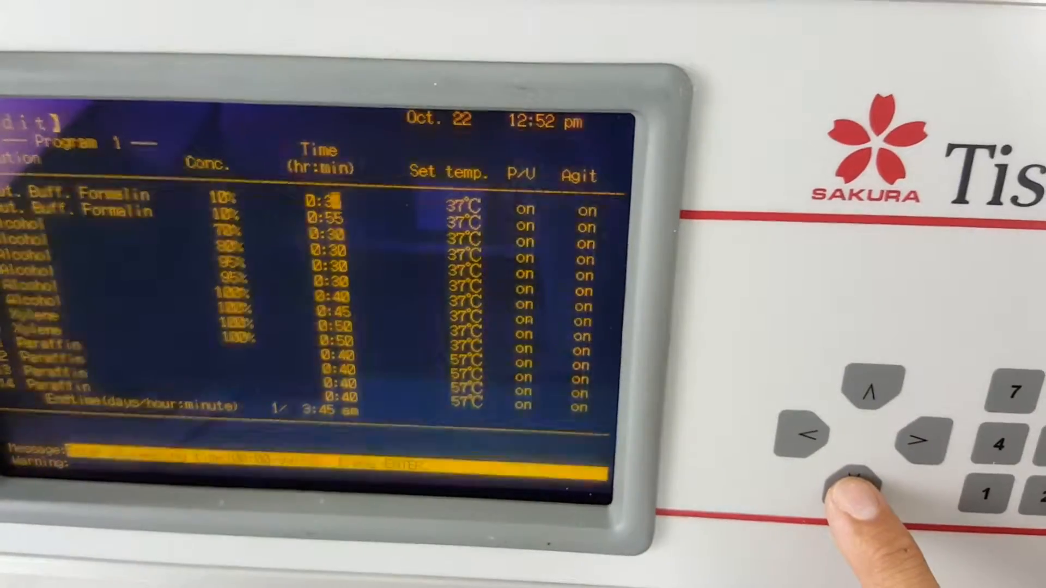
- Move to station 1's time entry in Program 1
left_click(861, 477)
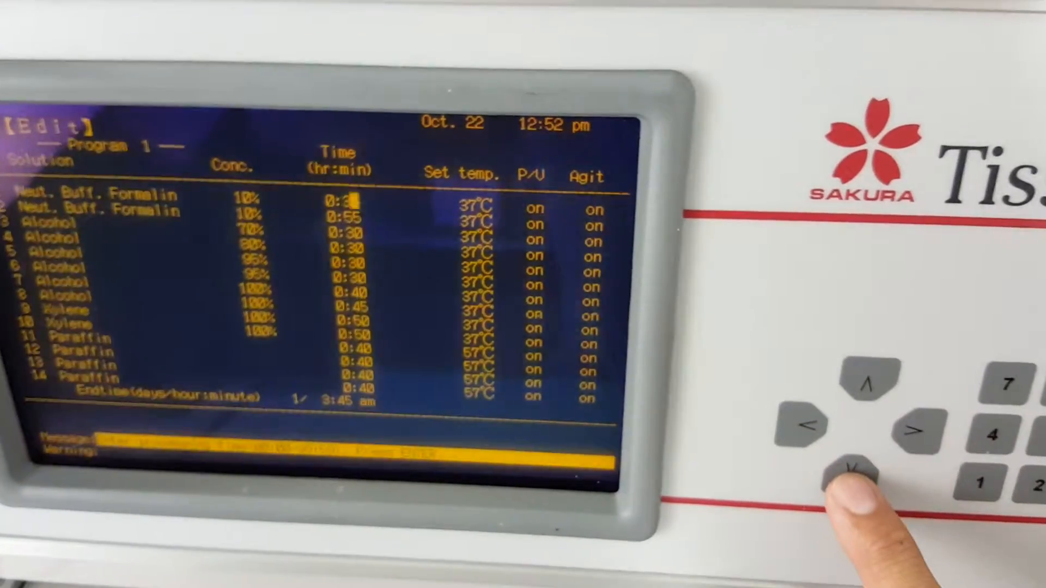